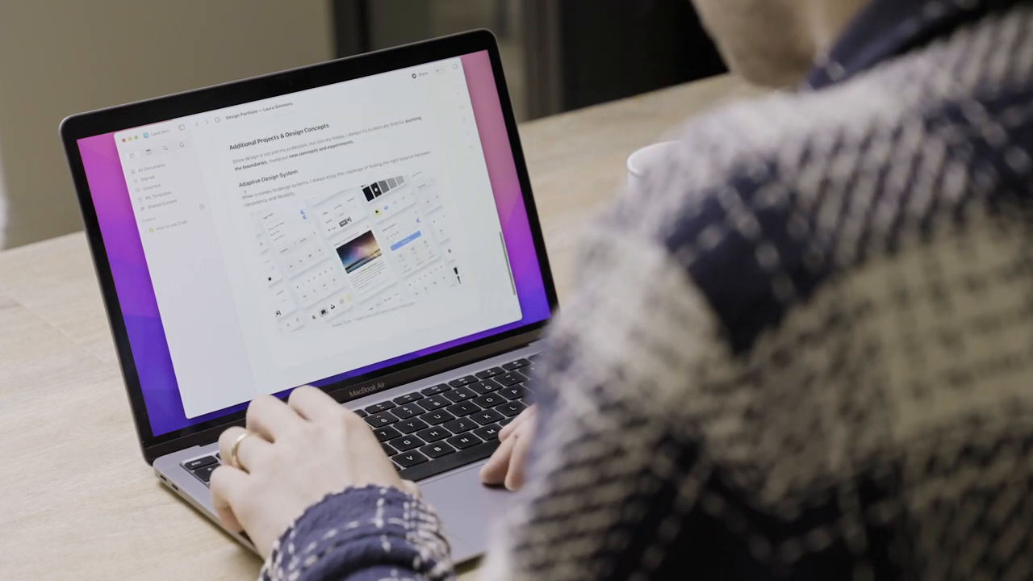
# Start an empty block below the website mockup image at the end of the portfolio
pyautogui.press('cmd+d')
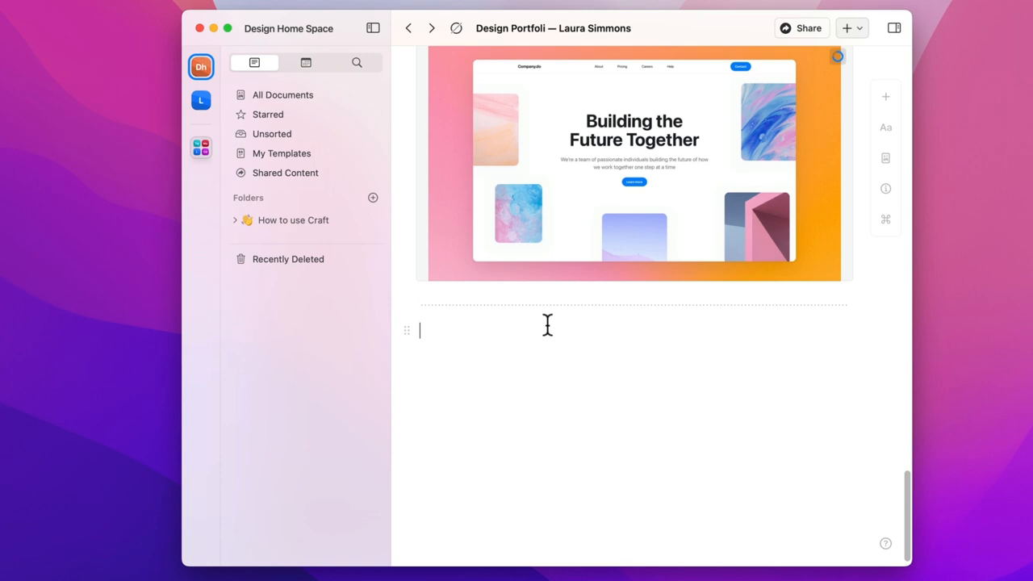
# Insert an extralight separator with /sep and start a new line below it
pyautogui.write('/sep')
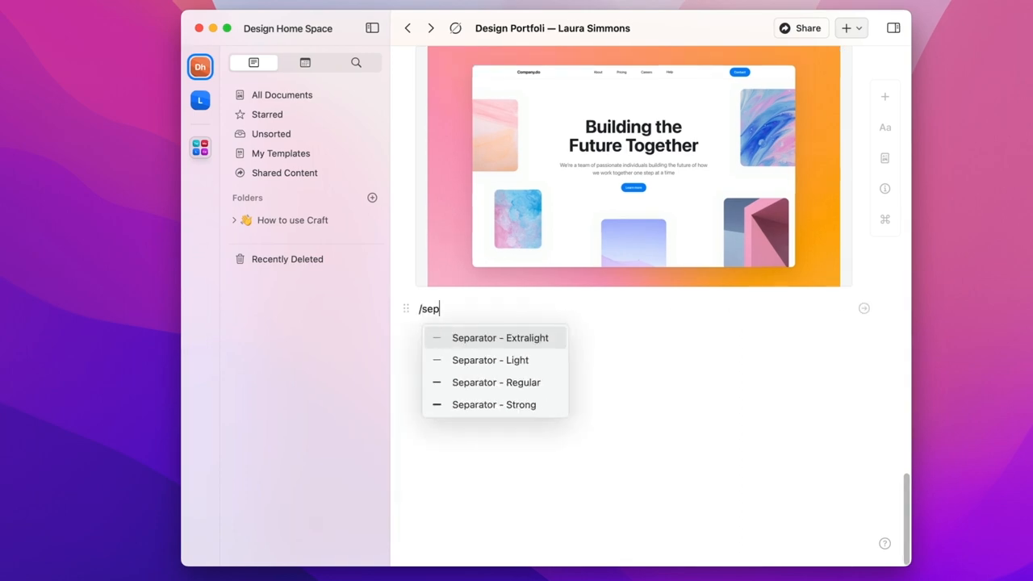
pyautogui.click(500, 338)
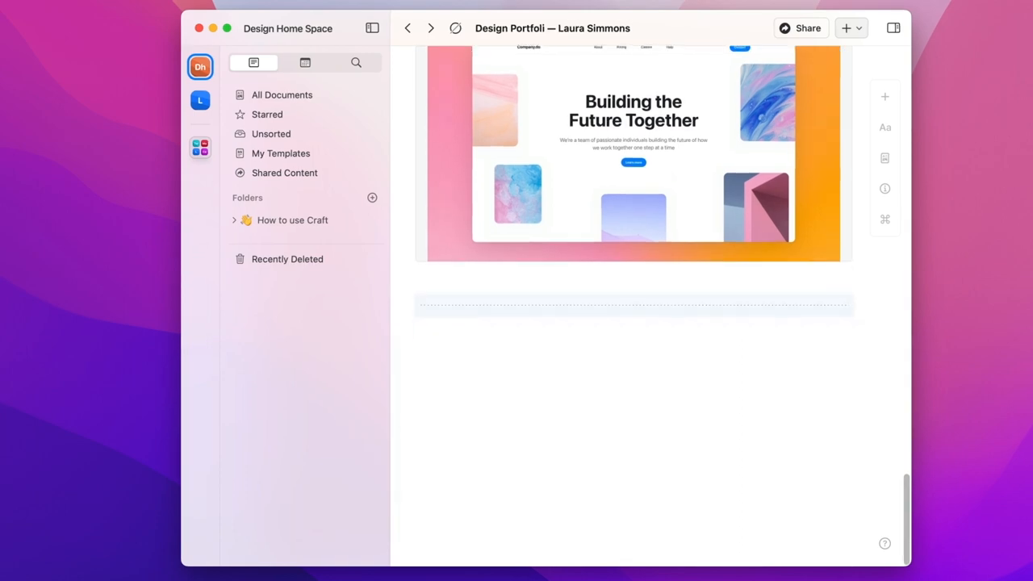
pyautogui.click(884, 128)
pyautogui.write('Let’s Have a T')
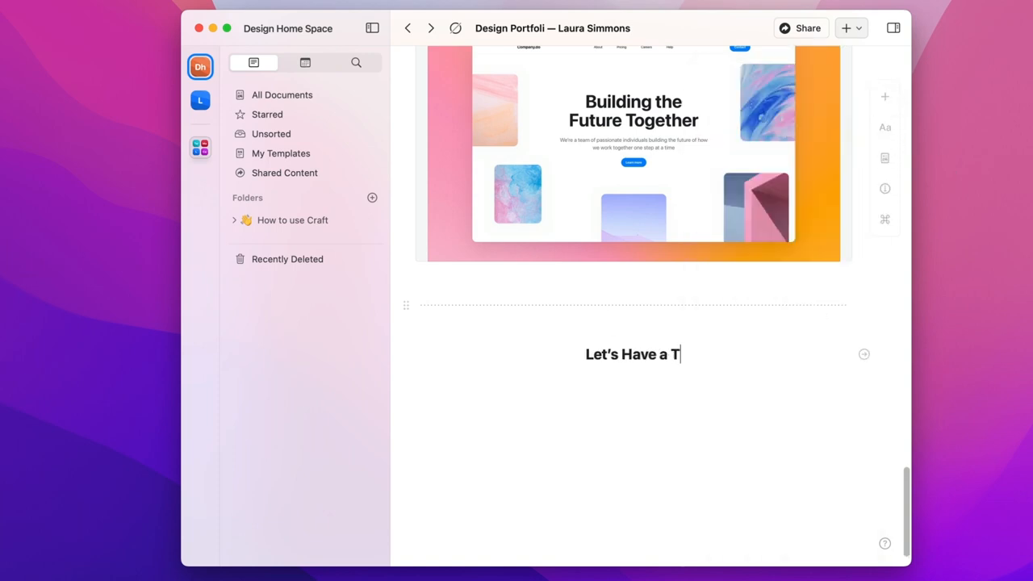
# Write the 'Let's Have a Talk!' section, linking 'book a call' to calendly.co/lsims
pyautogui.write('alk!')
pyautogui.write('www.')
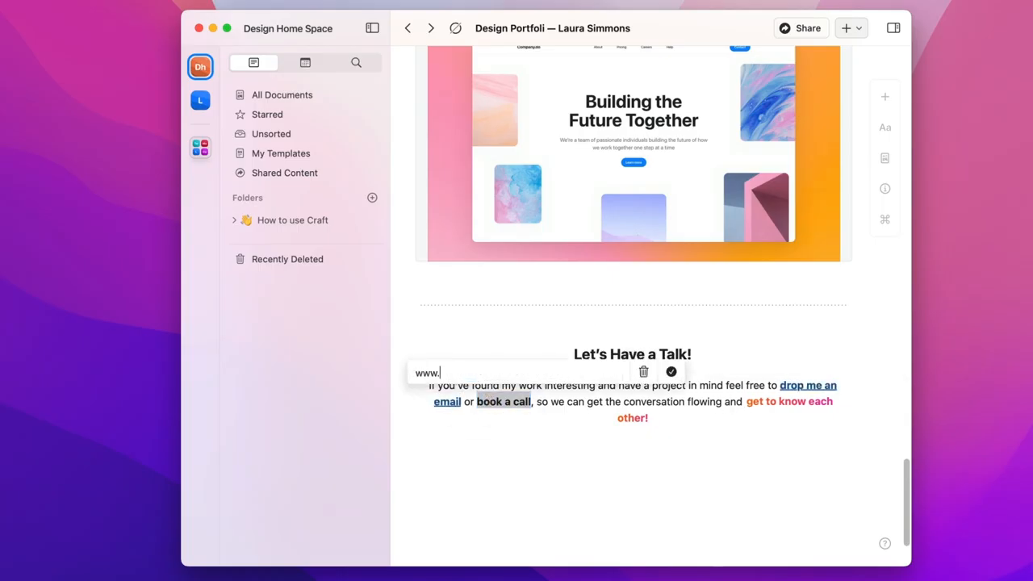
pyautogui.write('calendly.co/lsims')
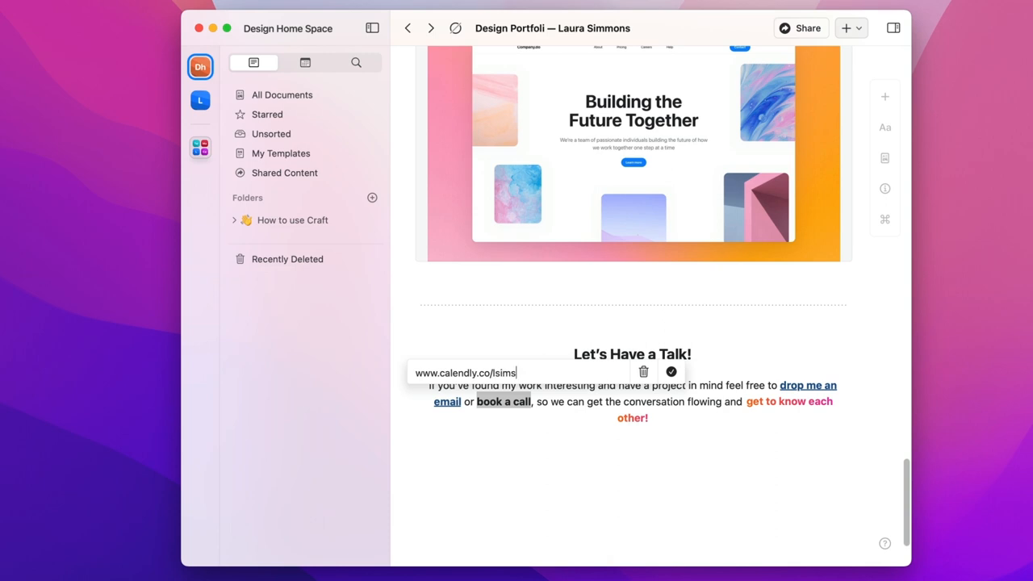
pyautogui.click(671, 372)
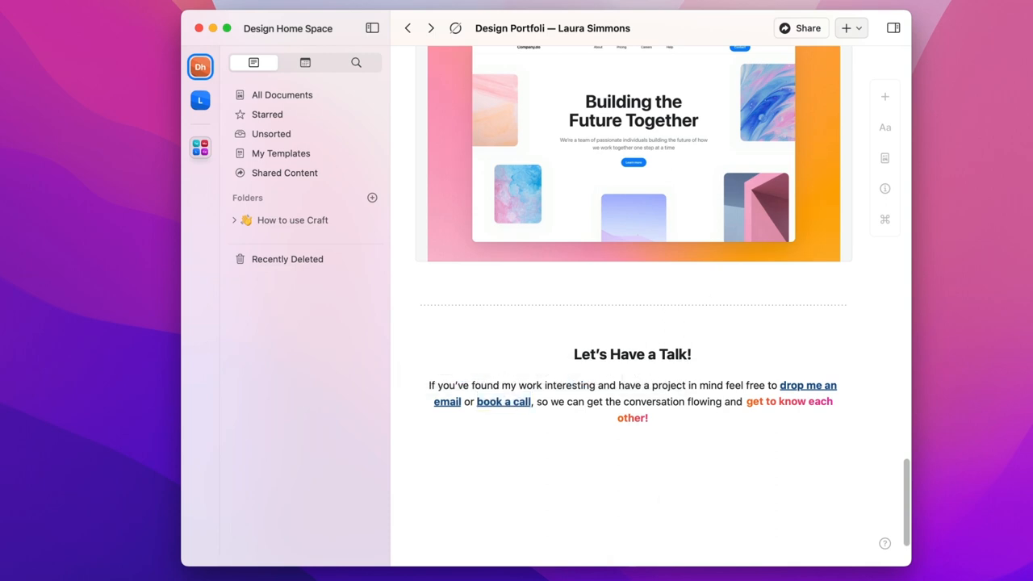
pyautogui.moveTo(531, 468)
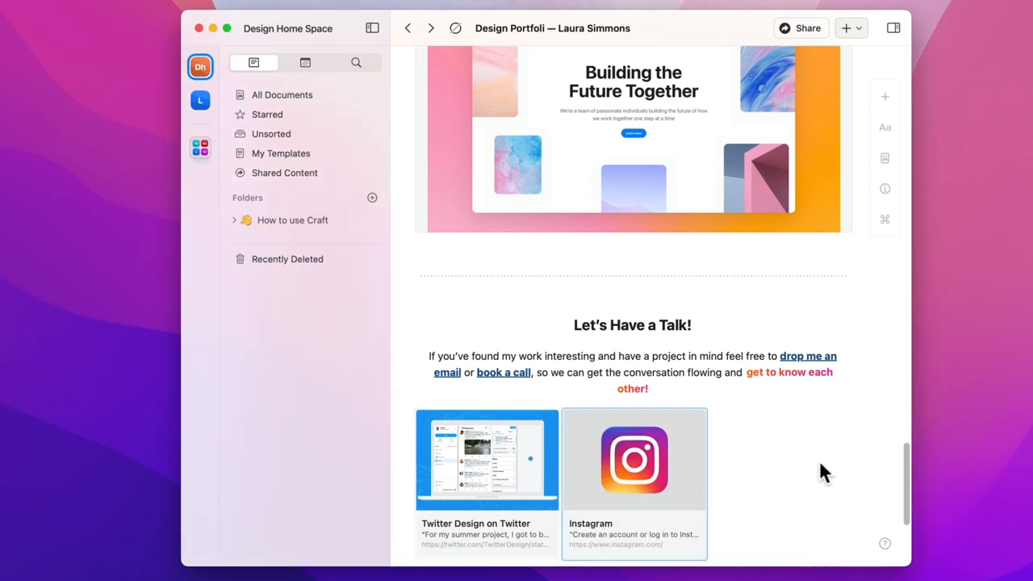
# Scroll through the new Twitter and Instagram link cards below the contact paragraph
pyautogui.scroll(-3)
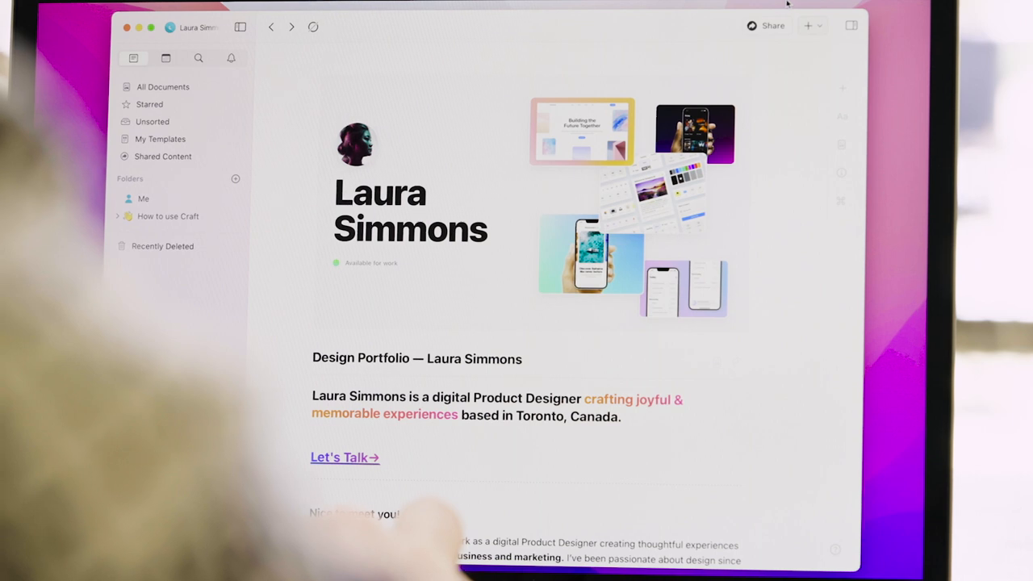
# Check the Share panel's Export and Transfer options, then create the public web link
pyautogui.click(771, 25)
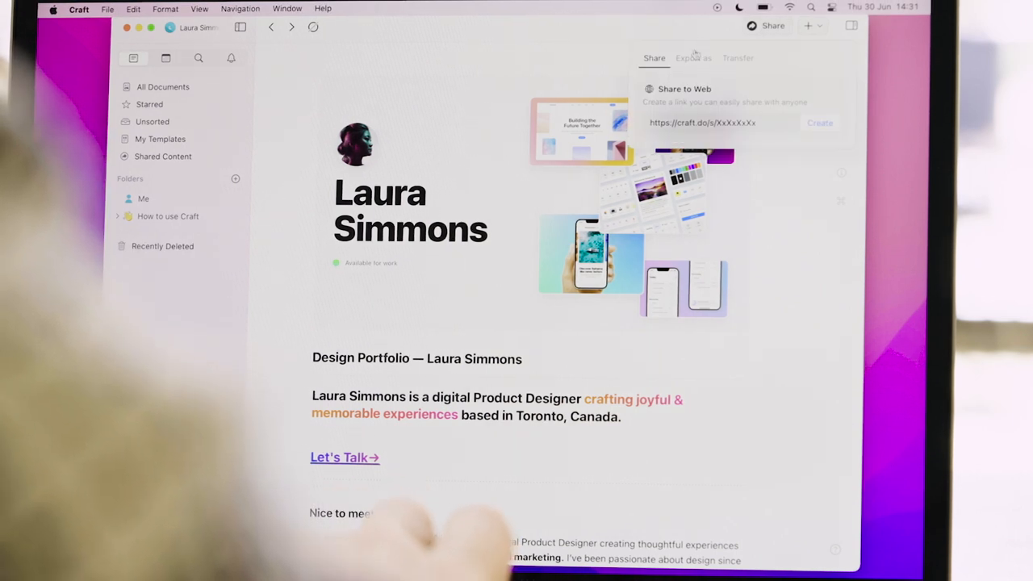
pyautogui.click(692, 58)
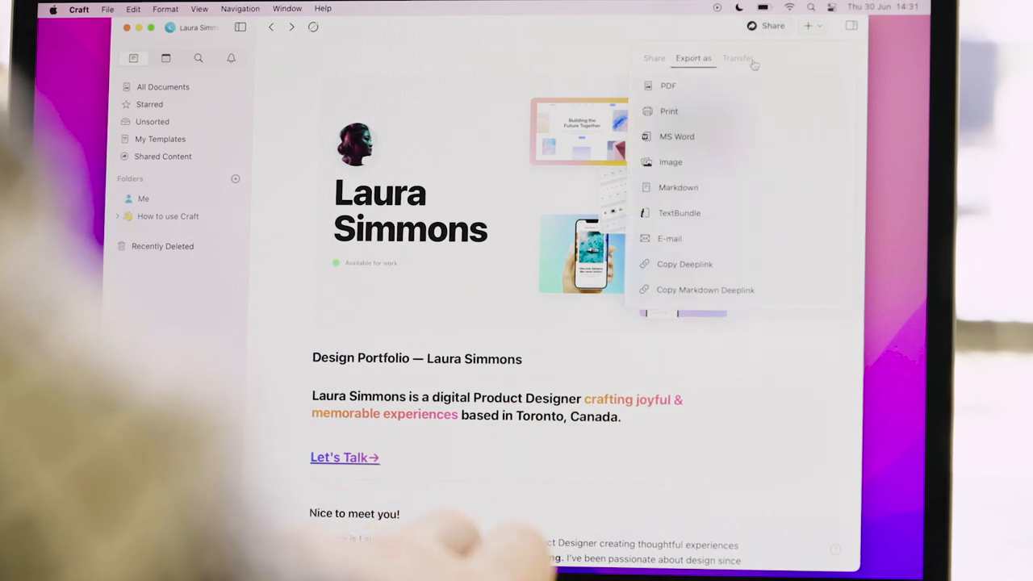
pyautogui.click(736, 58)
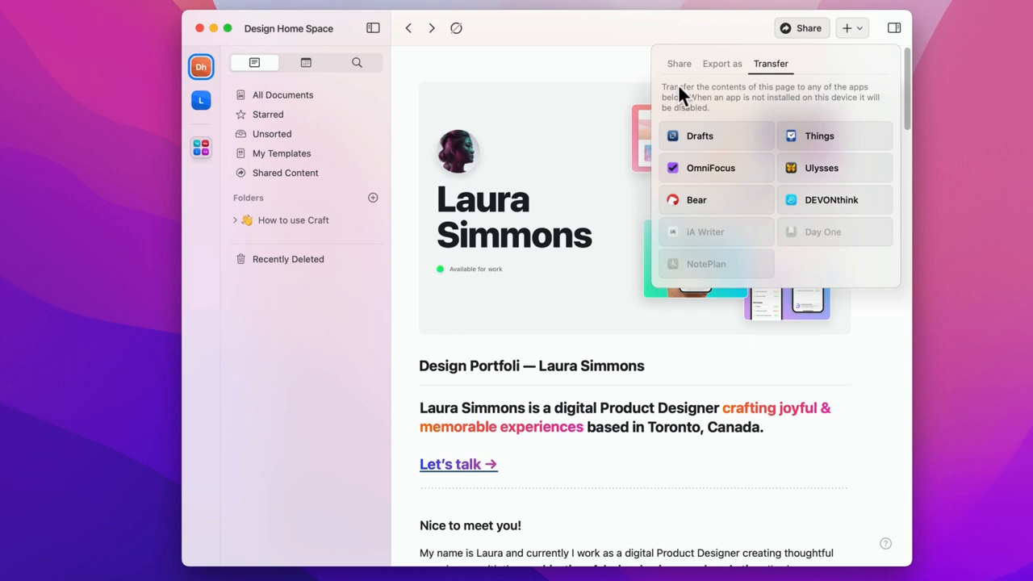
pyautogui.click(678, 63)
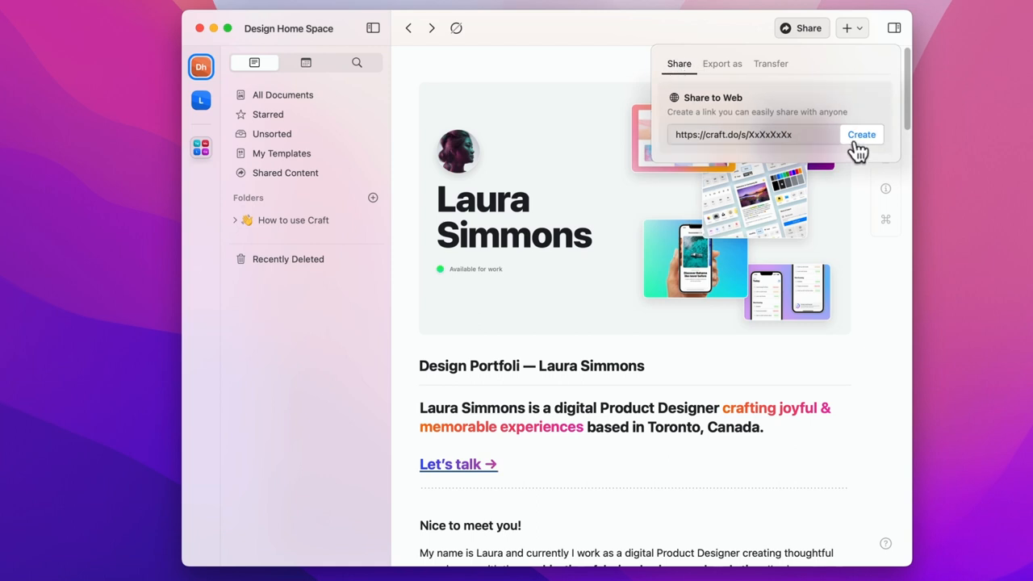
pyautogui.click(861, 134)
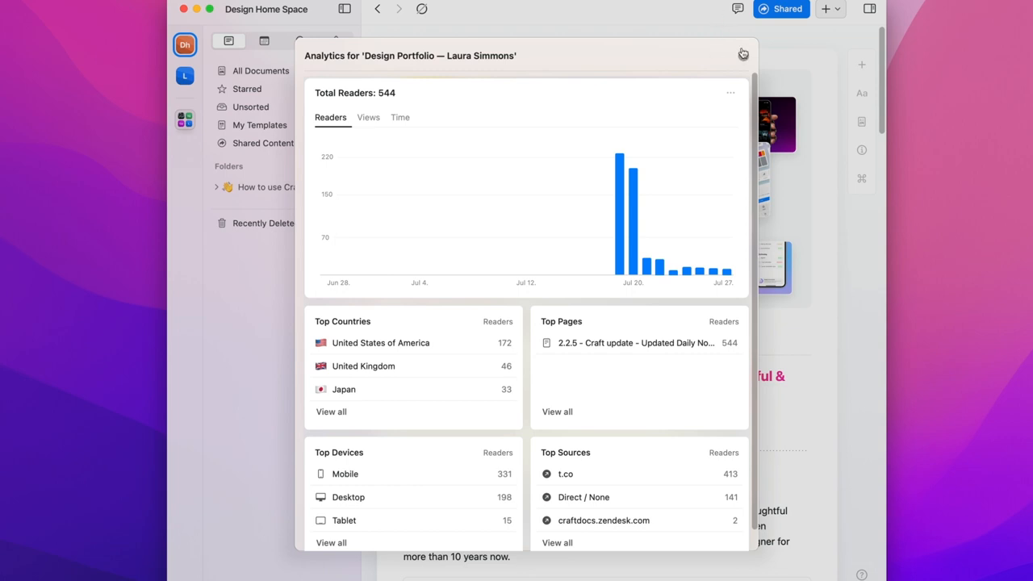
pyautogui.click(742, 54)
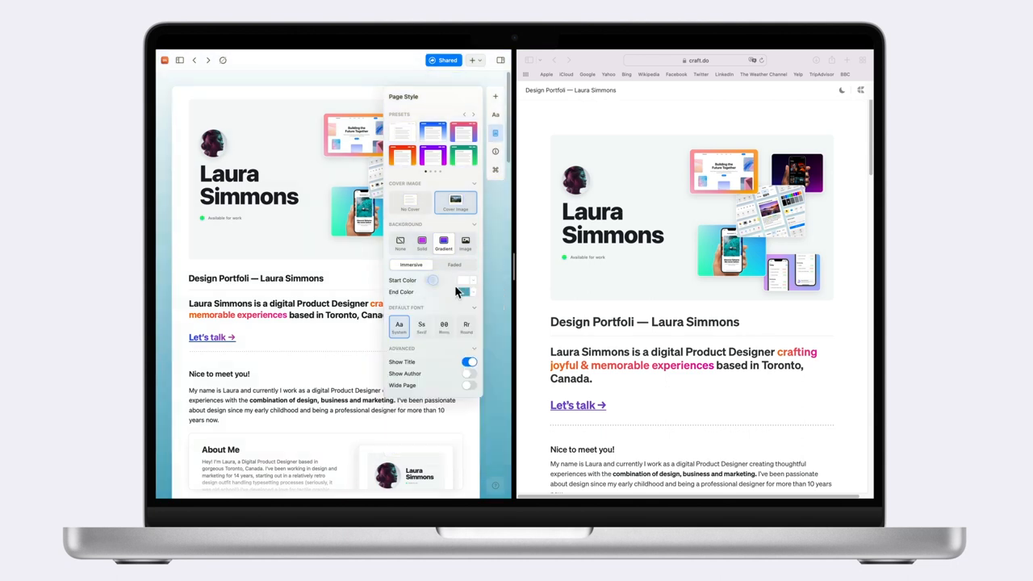
# Set the gradient end colour and scroll the published page in Safari
pyautogui.click(462, 280)
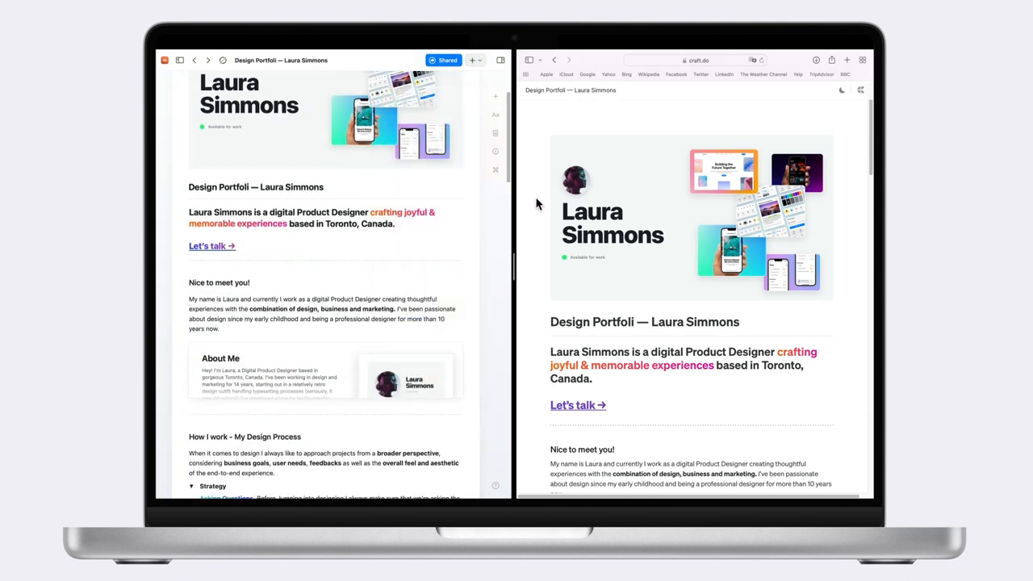
pyautogui.scroll(-3)
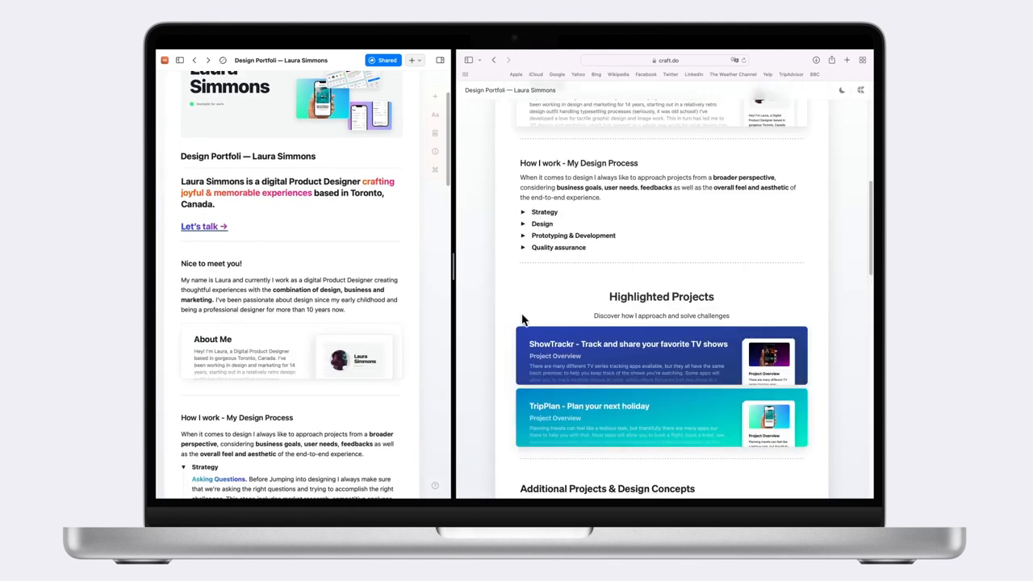